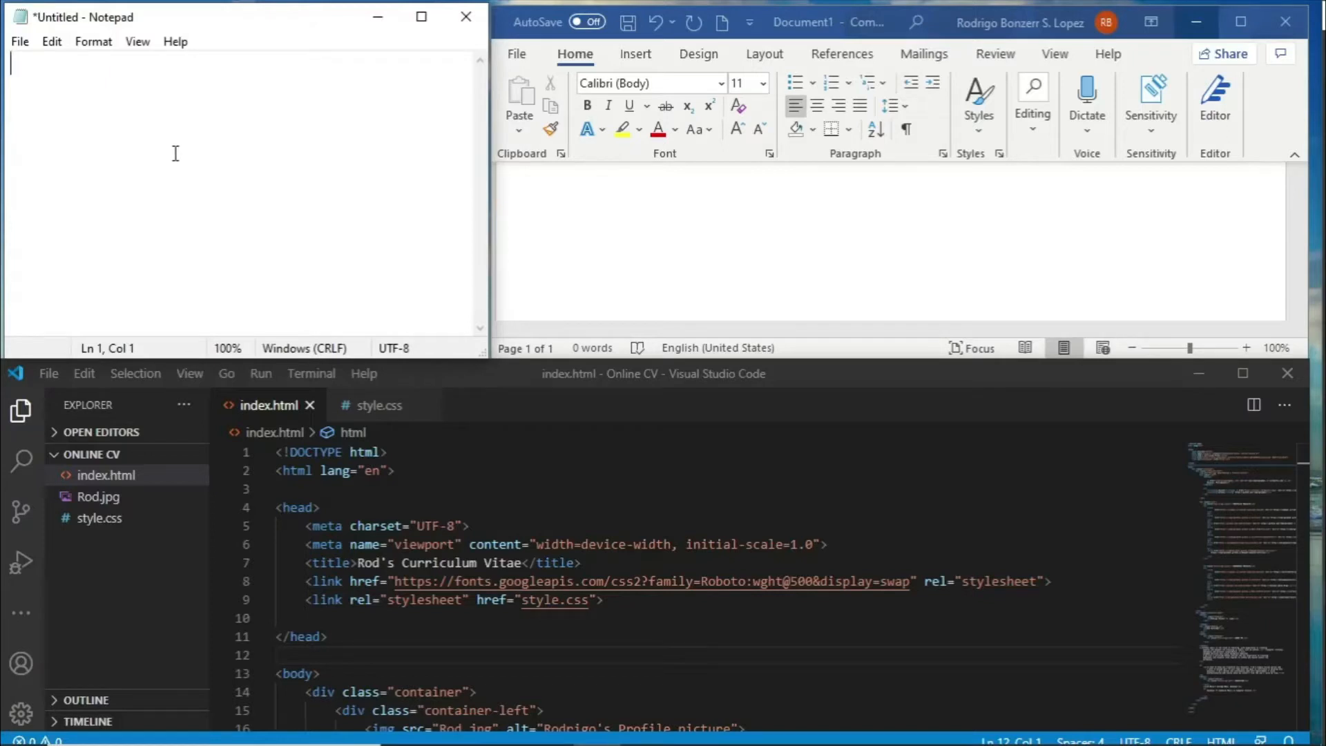
{"action": "mouse_move", "coordinate": [178, 23]}
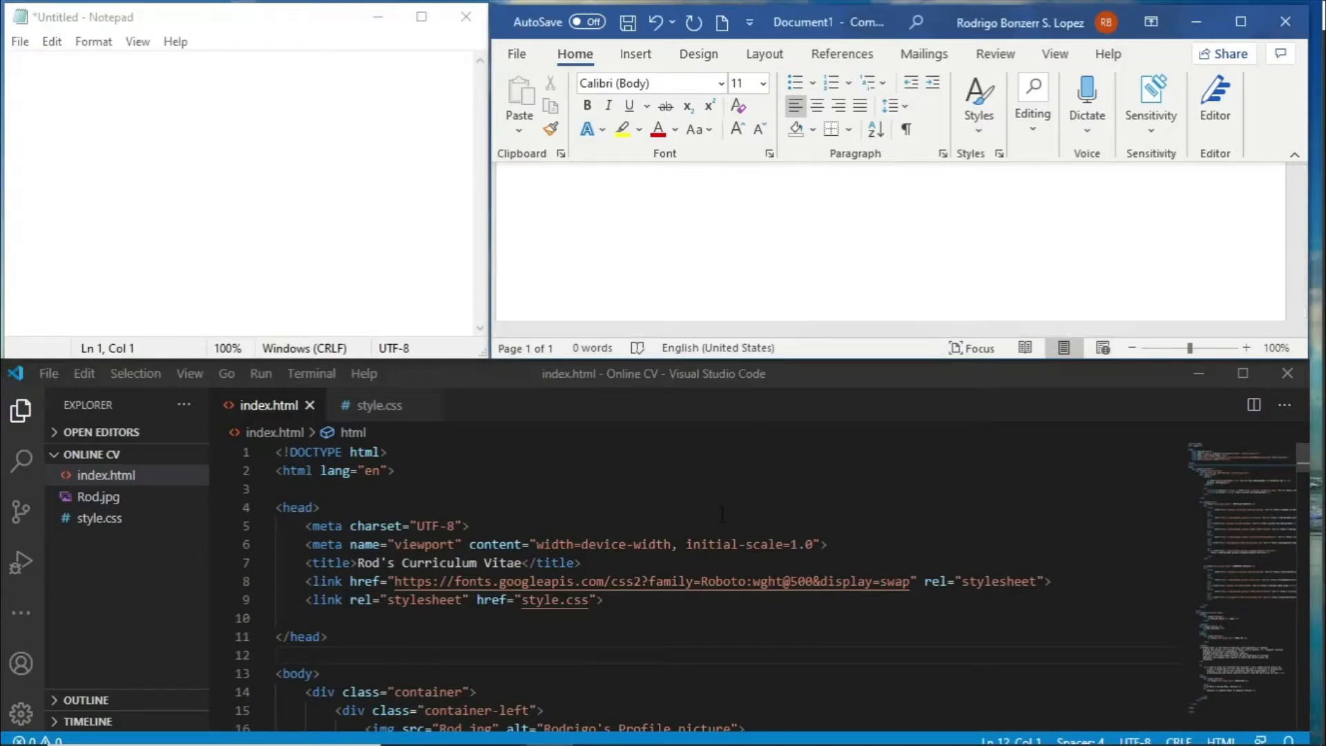
Step: Launch On-Screen Keyboard from a Start search for 'keyboard' and drag it higher
{"action": "left_click", "coordinate": [304, 507]}
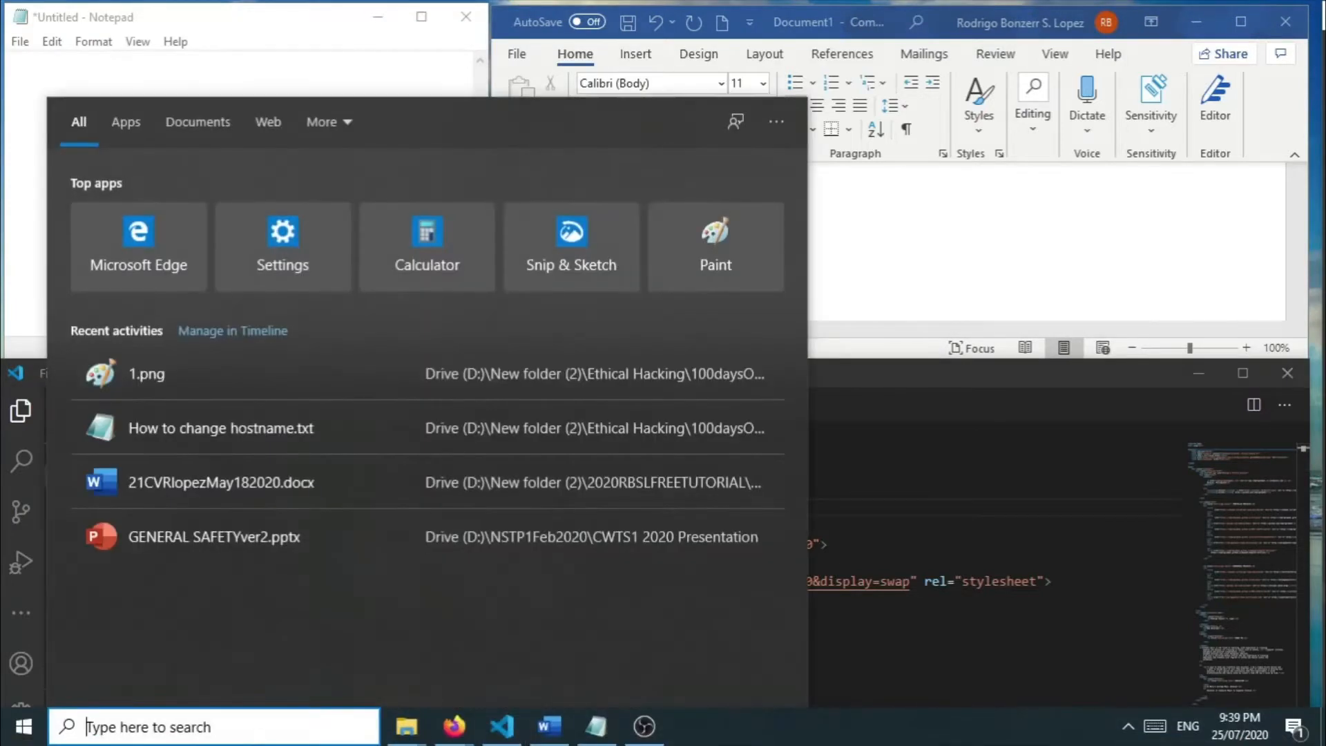
{"action": "type", "text": "keyboard"}
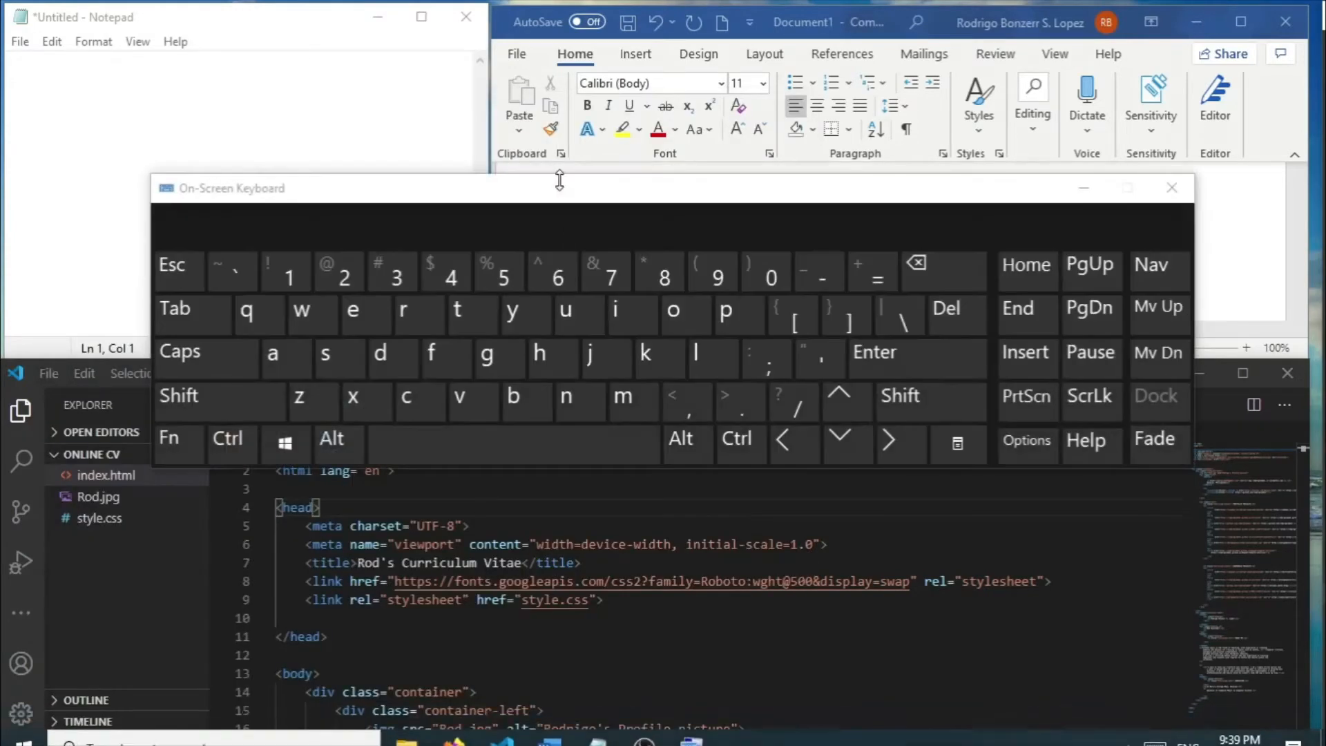
{"action": "left_click_drag", "start_coordinate": [559, 187], "coordinate": [510, 123]}
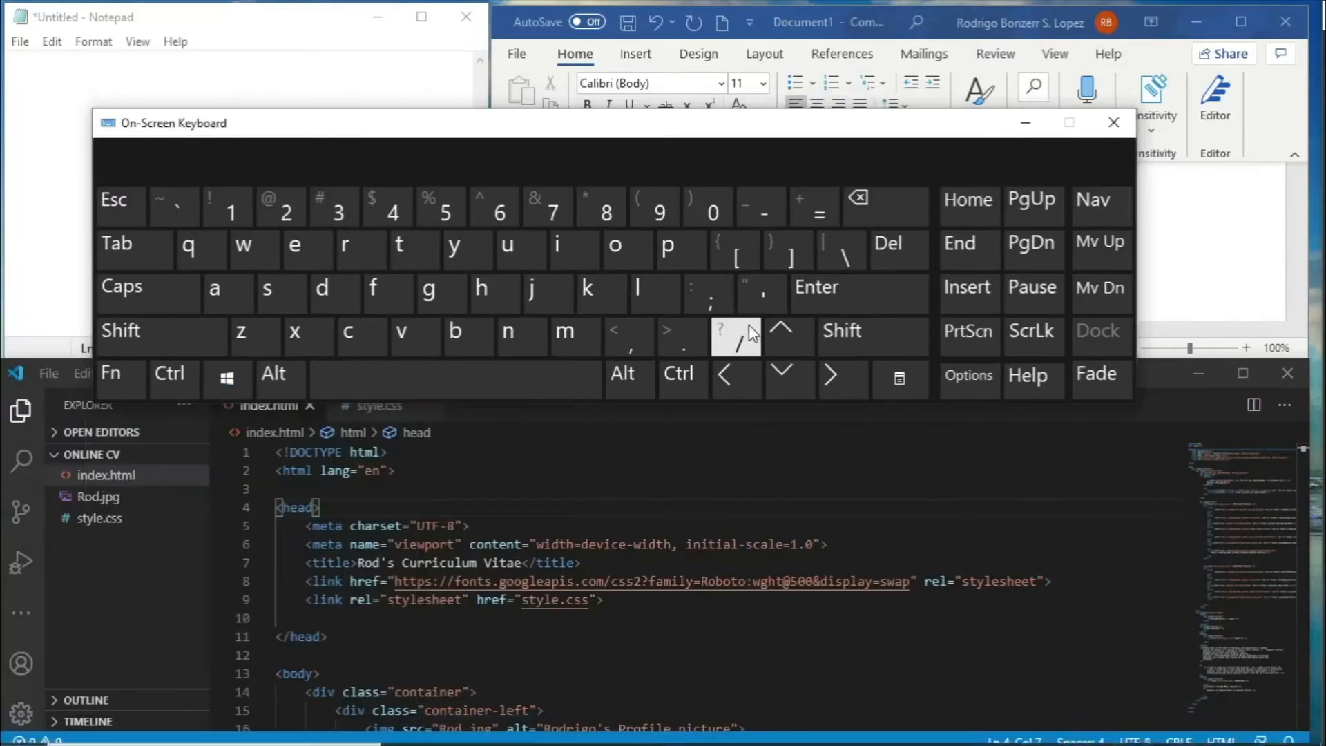
{"action": "left_click", "coordinate": [228, 377]}
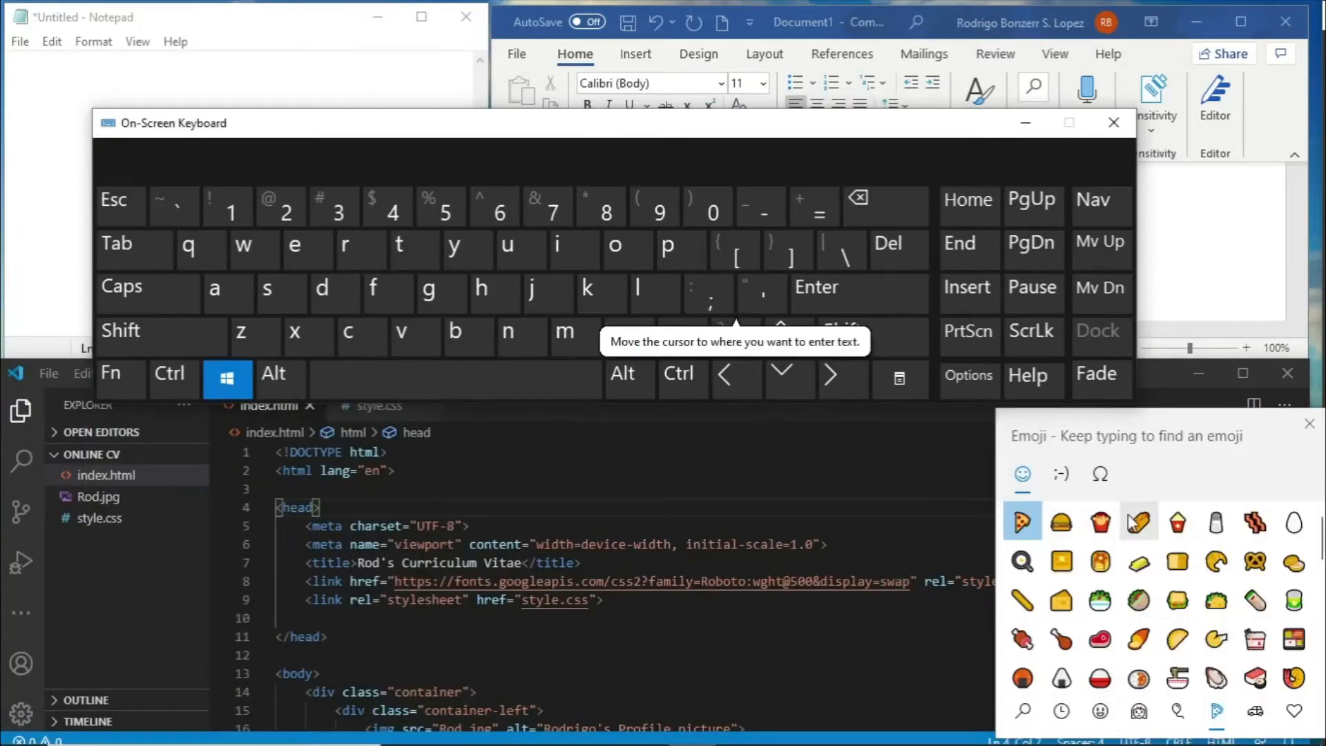
{"action": "mouse_move", "coordinate": [1175, 540]}
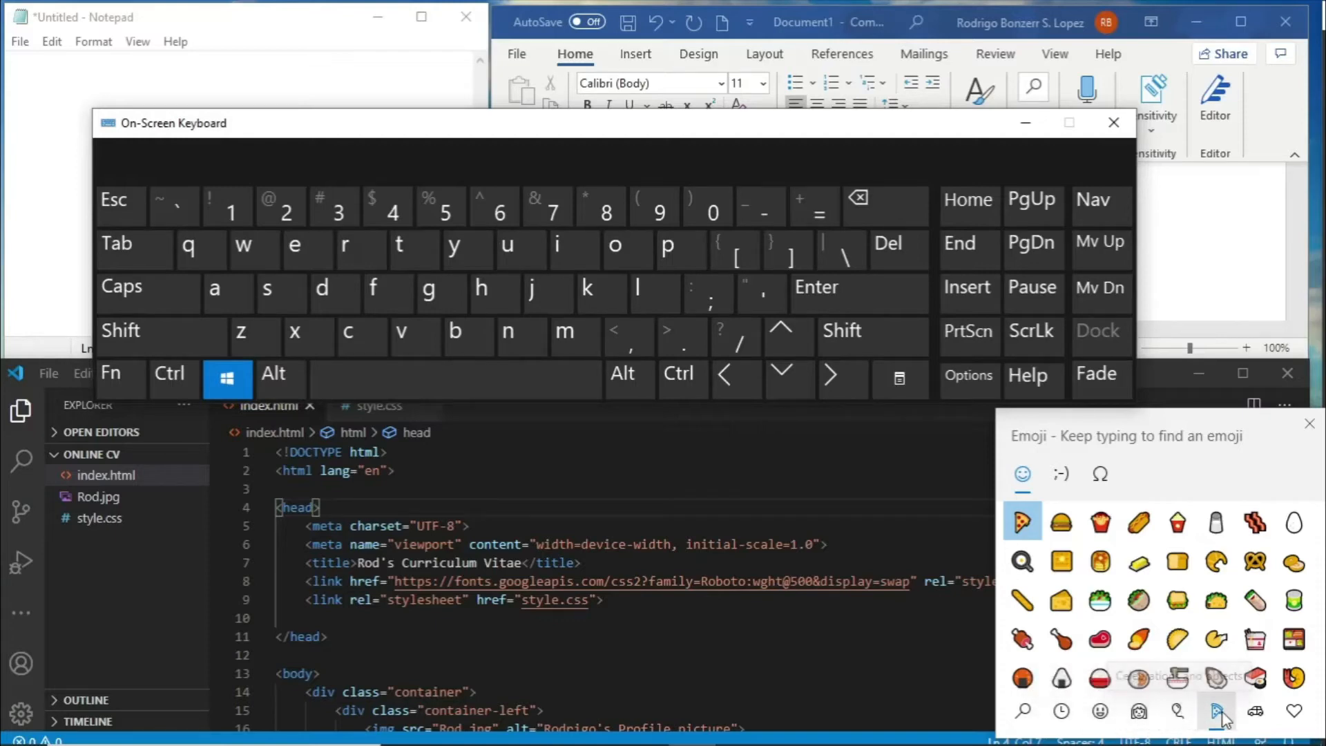
{"action": "mouse_move", "coordinate": [1251, 711]}
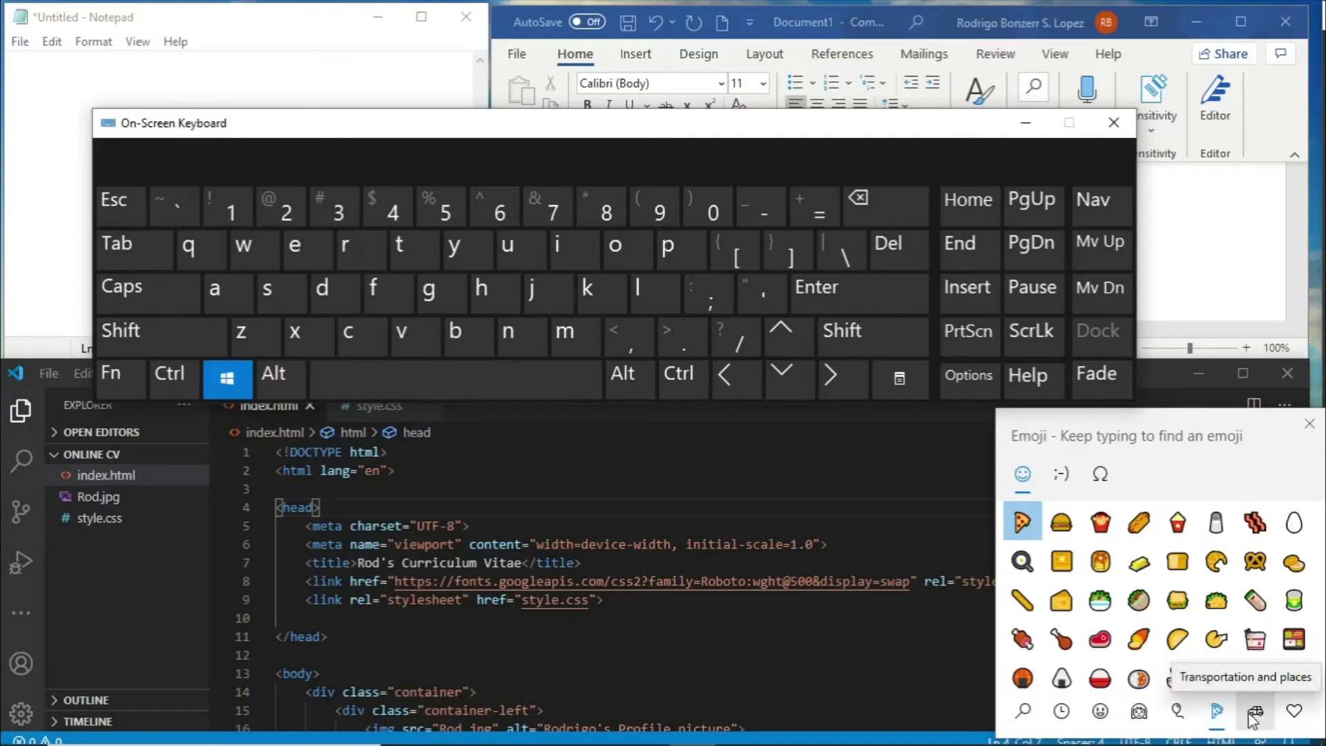
{"action": "mouse_move", "coordinate": [1292, 718]}
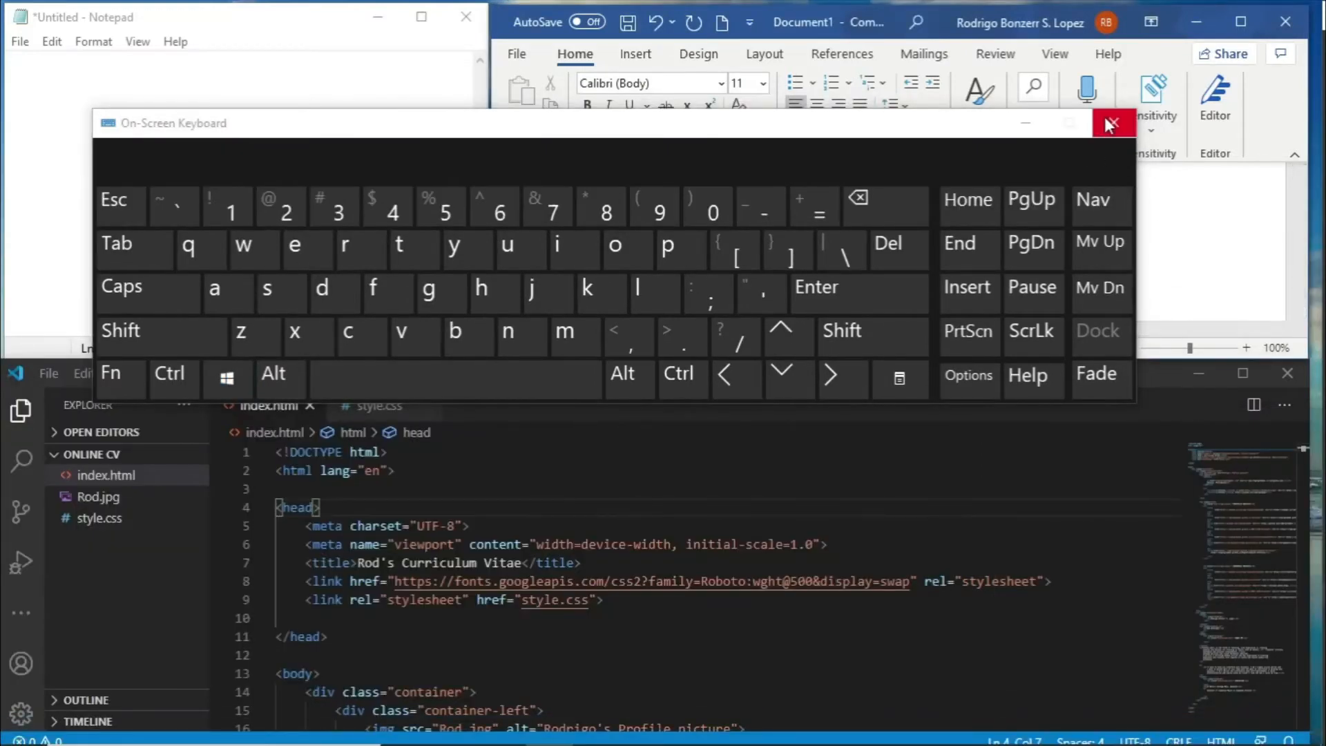
Step: Close the On-Screen Keyboard window
{"action": "left_click", "coordinate": [1111, 125]}
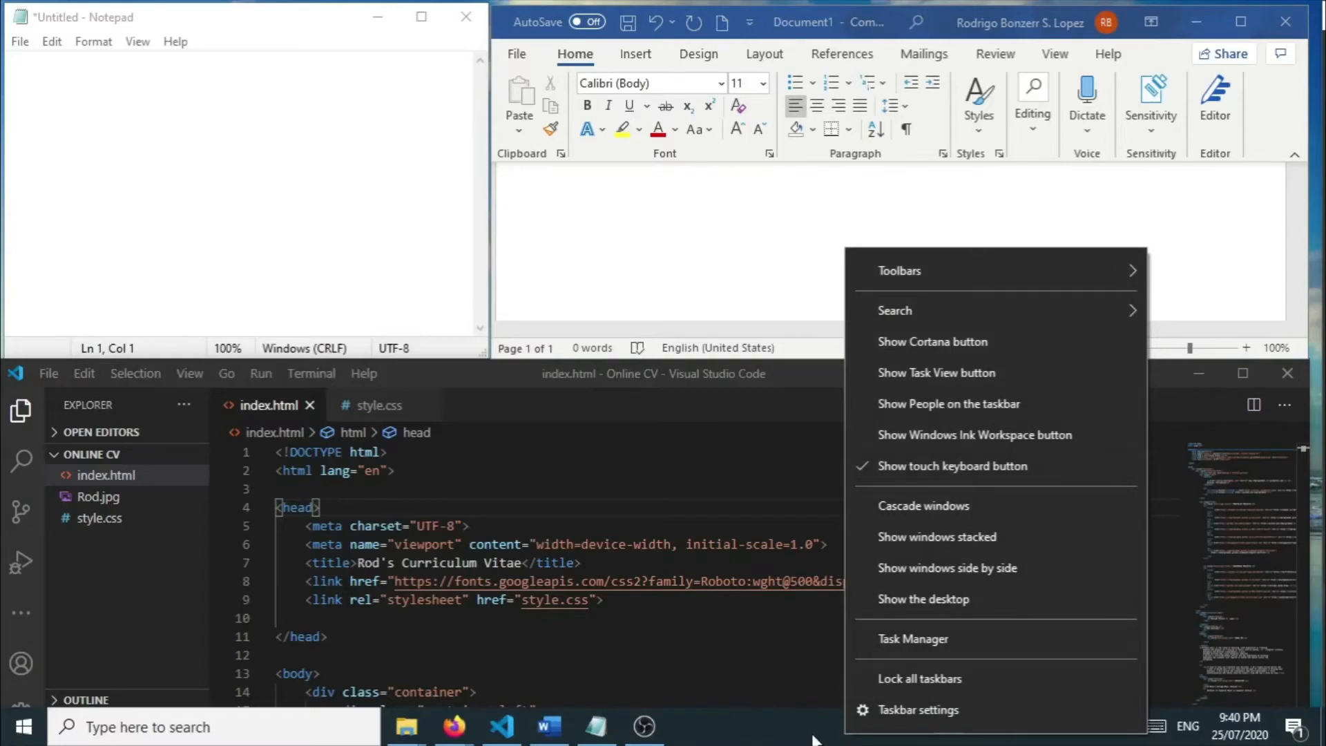
{"action": "mouse_move", "coordinate": [807, 734]}
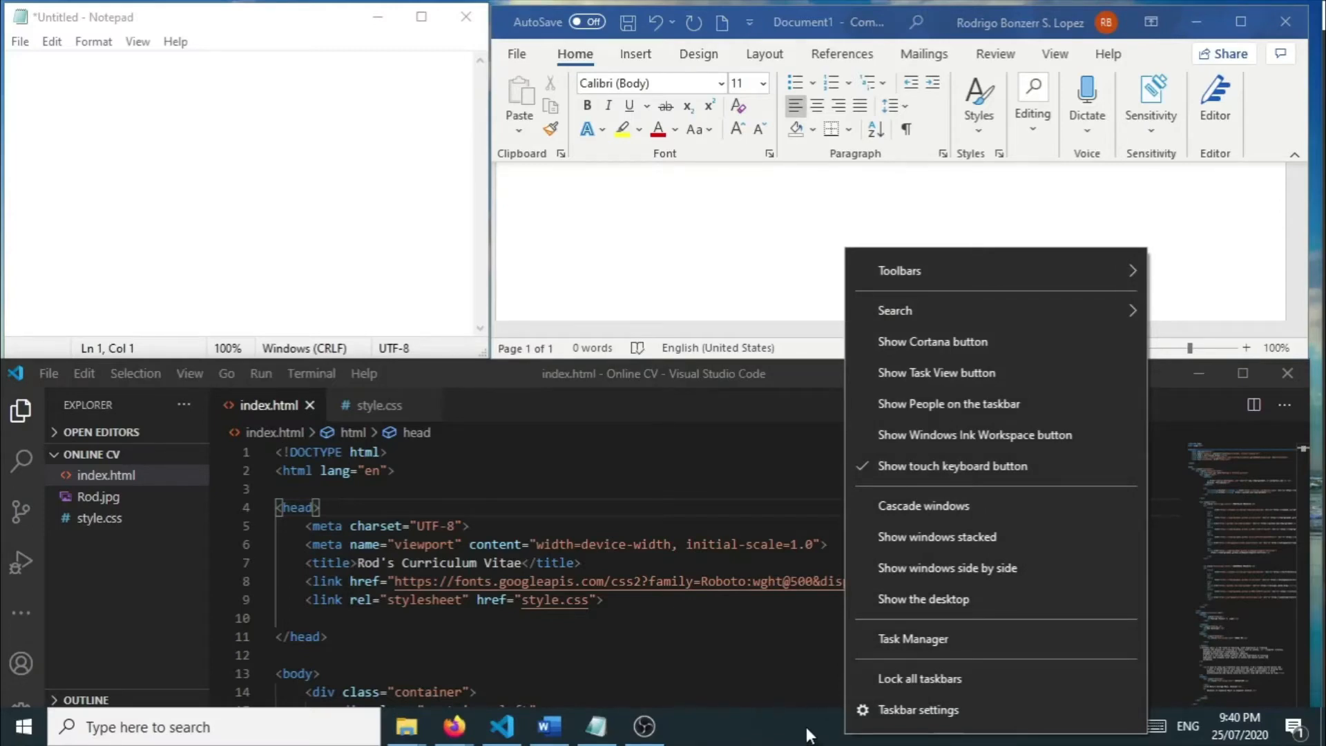
{"action": "mouse_move", "coordinate": [830, 708]}
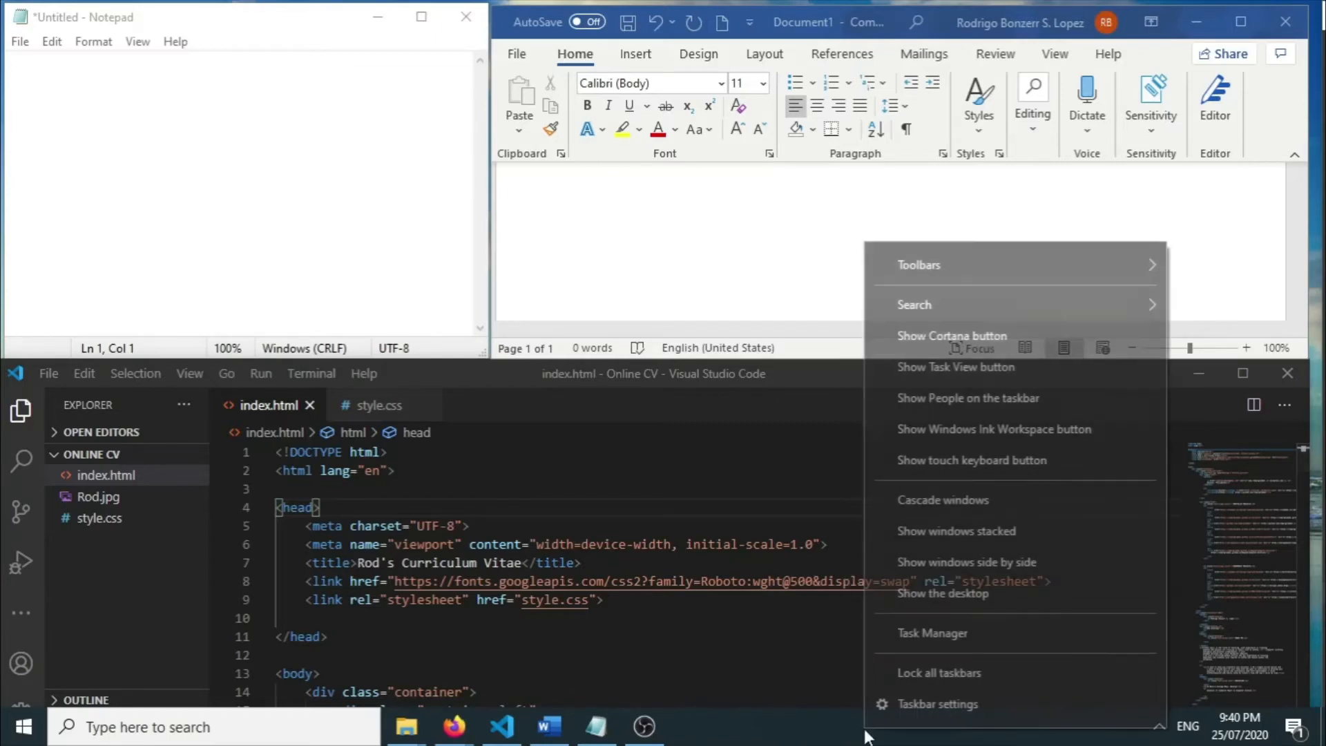
{"action": "mouse_move", "coordinate": [876, 488]}
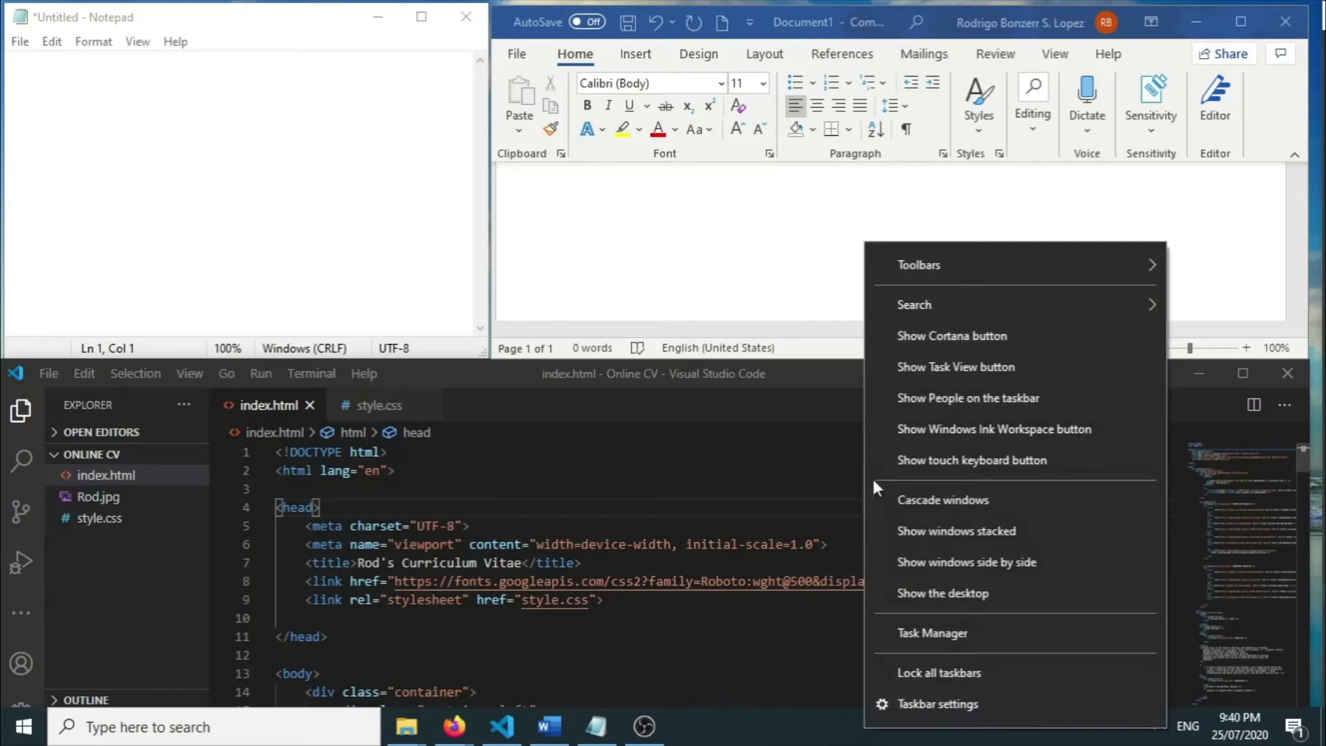
{"action": "mouse_move", "coordinate": [896, 469]}
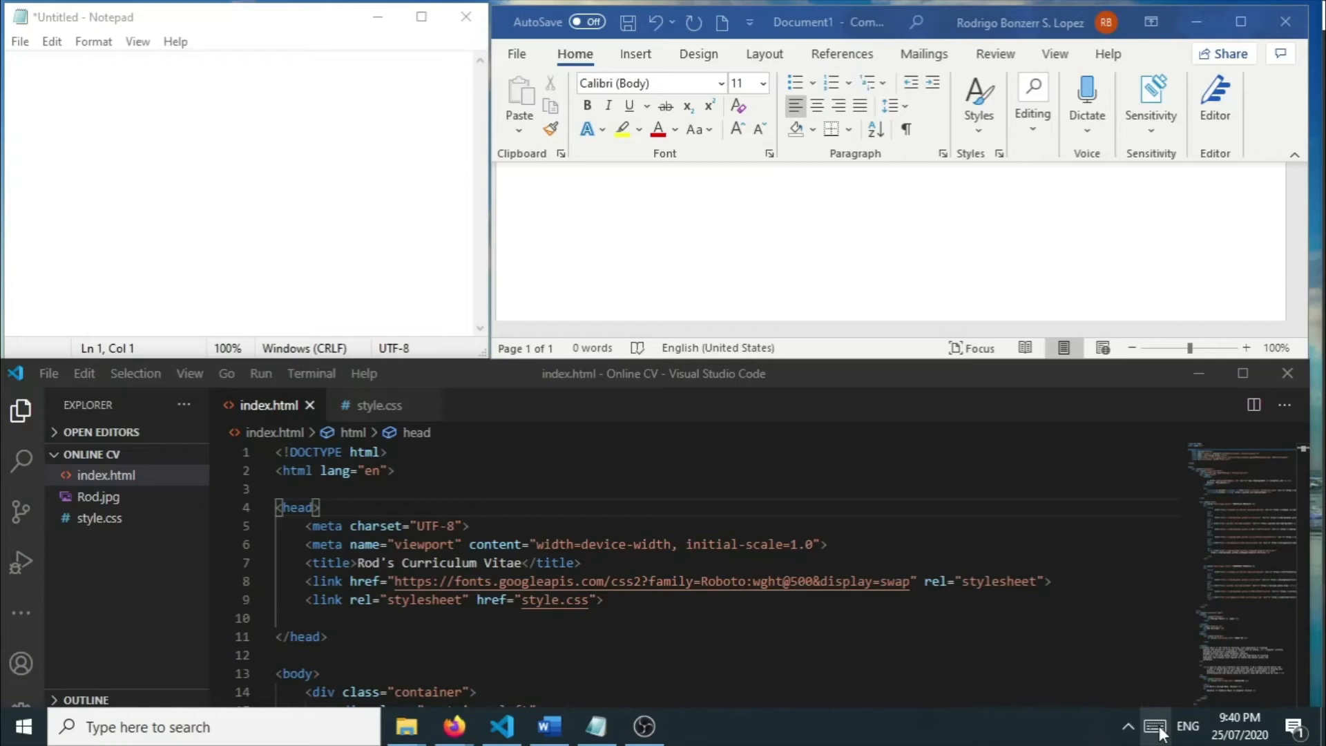
Step: Insert five heart emojis into Notepad via the touch keyboard, then focus VS Code
{"action": "left_click", "coordinate": [1153, 725]}
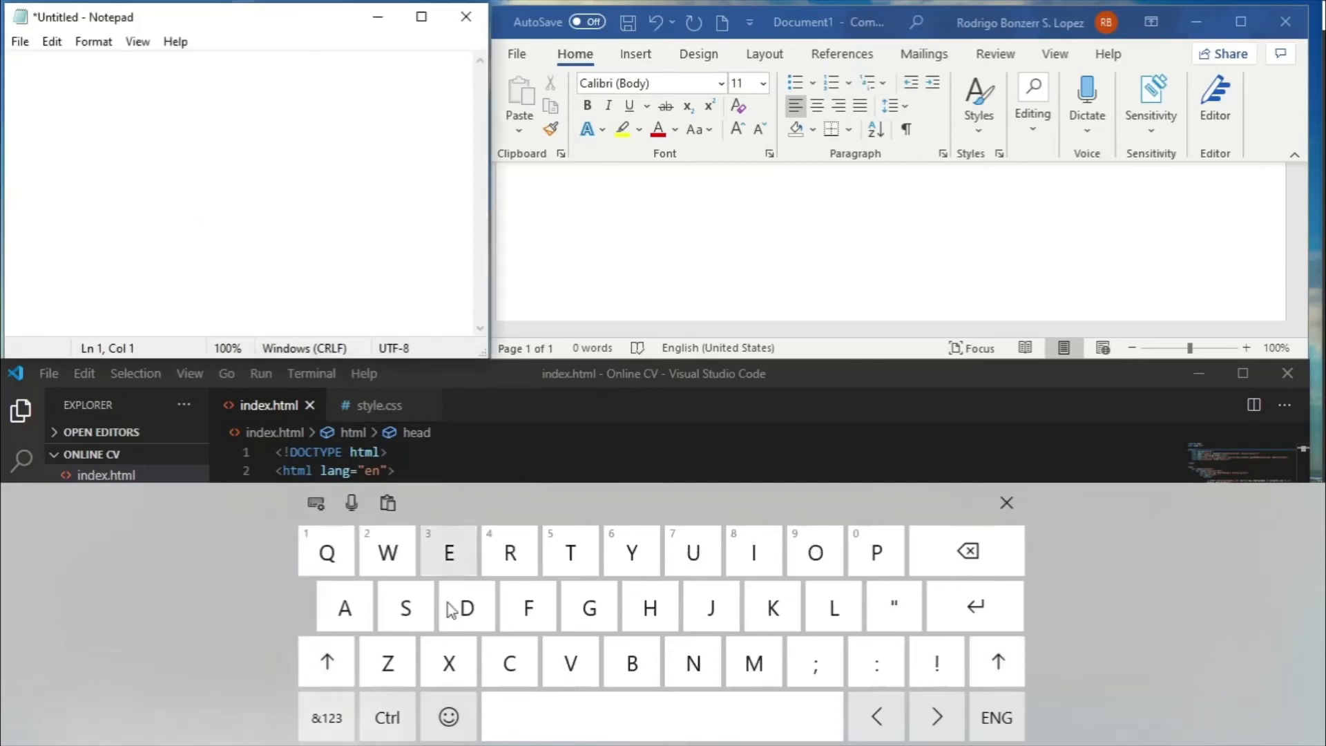
{"action": "left_click", "coordinate": [448, 717]}
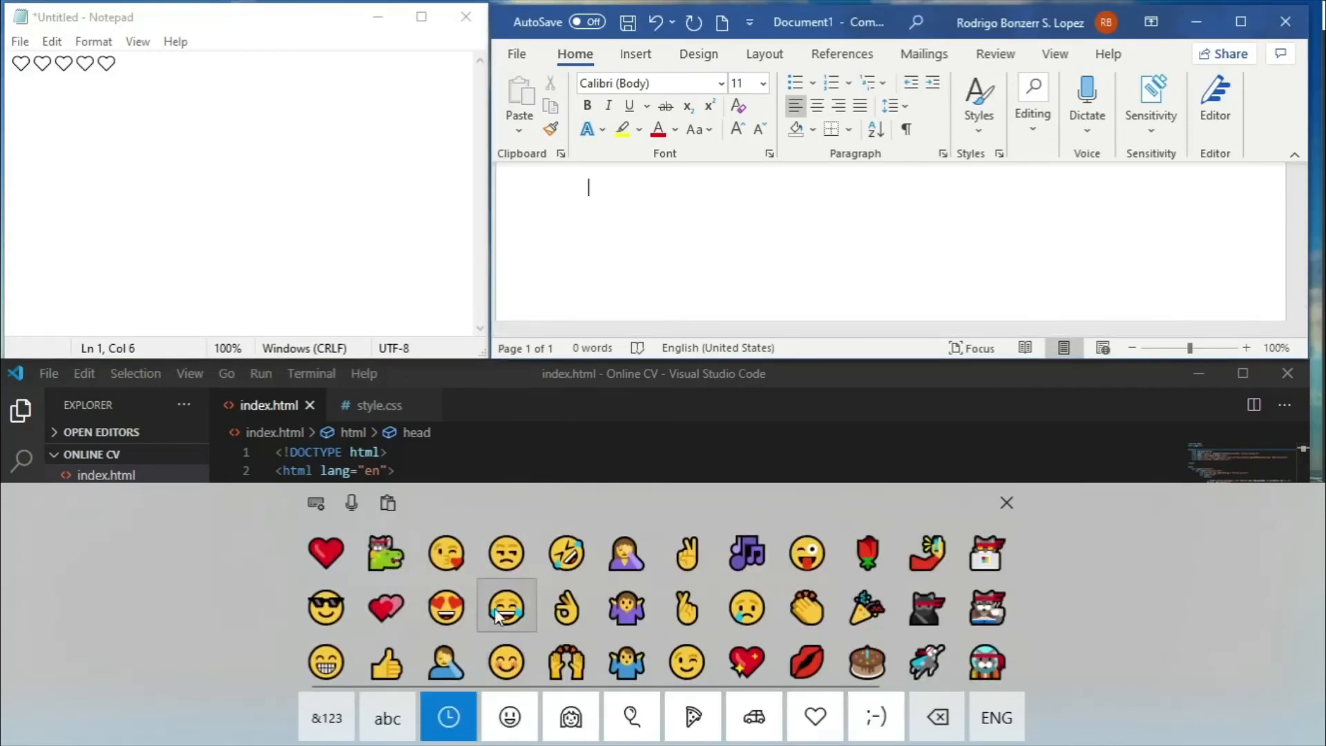
{"action": "left_click", "coordinate": [505, 605]}
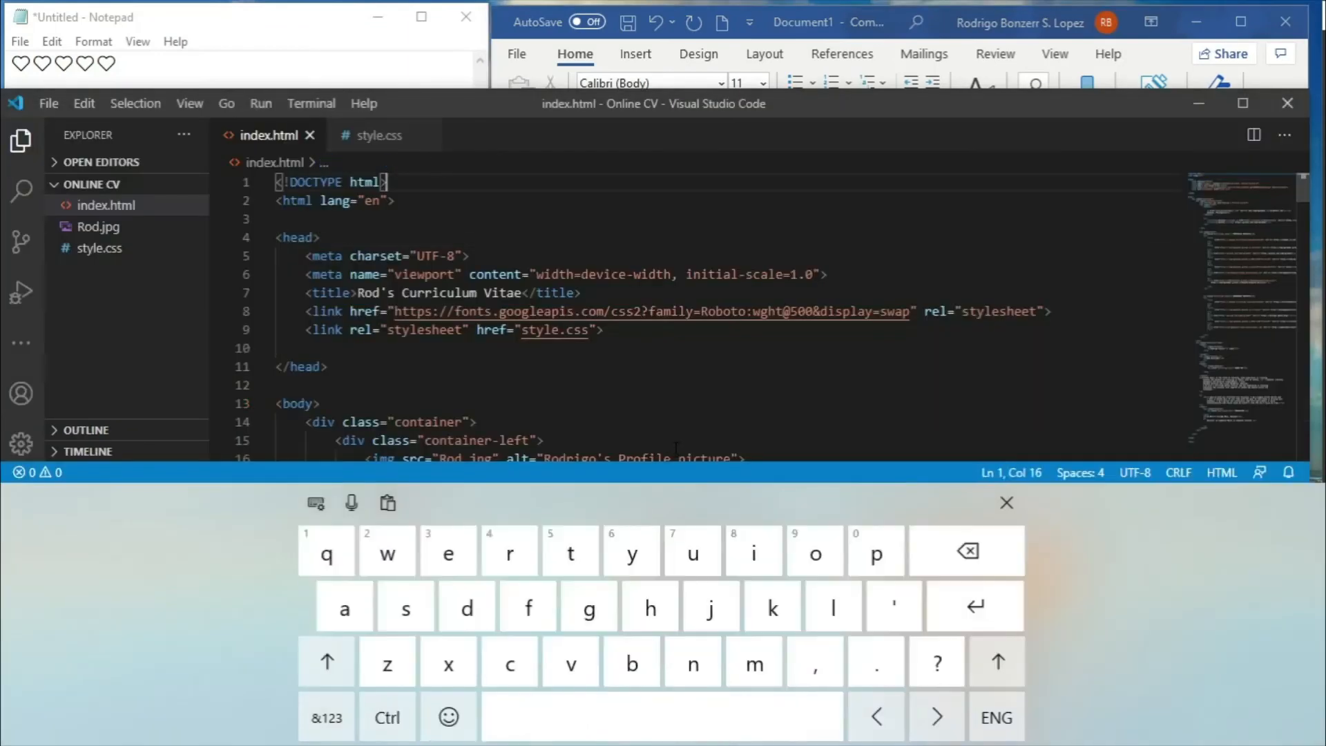
Step: Insert sunglasses emojis right after <title> on line 7 of index.html
{"action": "left_click", "coordinate": [348, 292]}
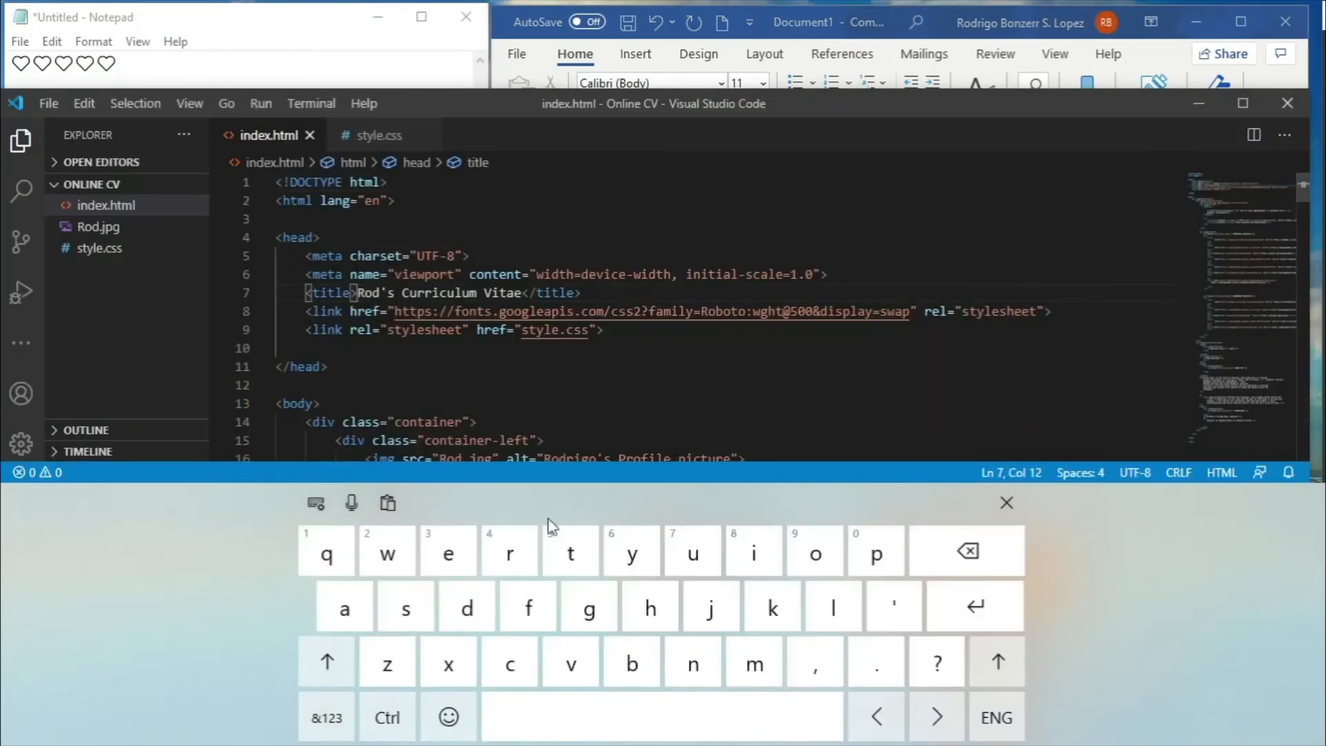
{"action": "left_click", "coordinate": [448, 717]}
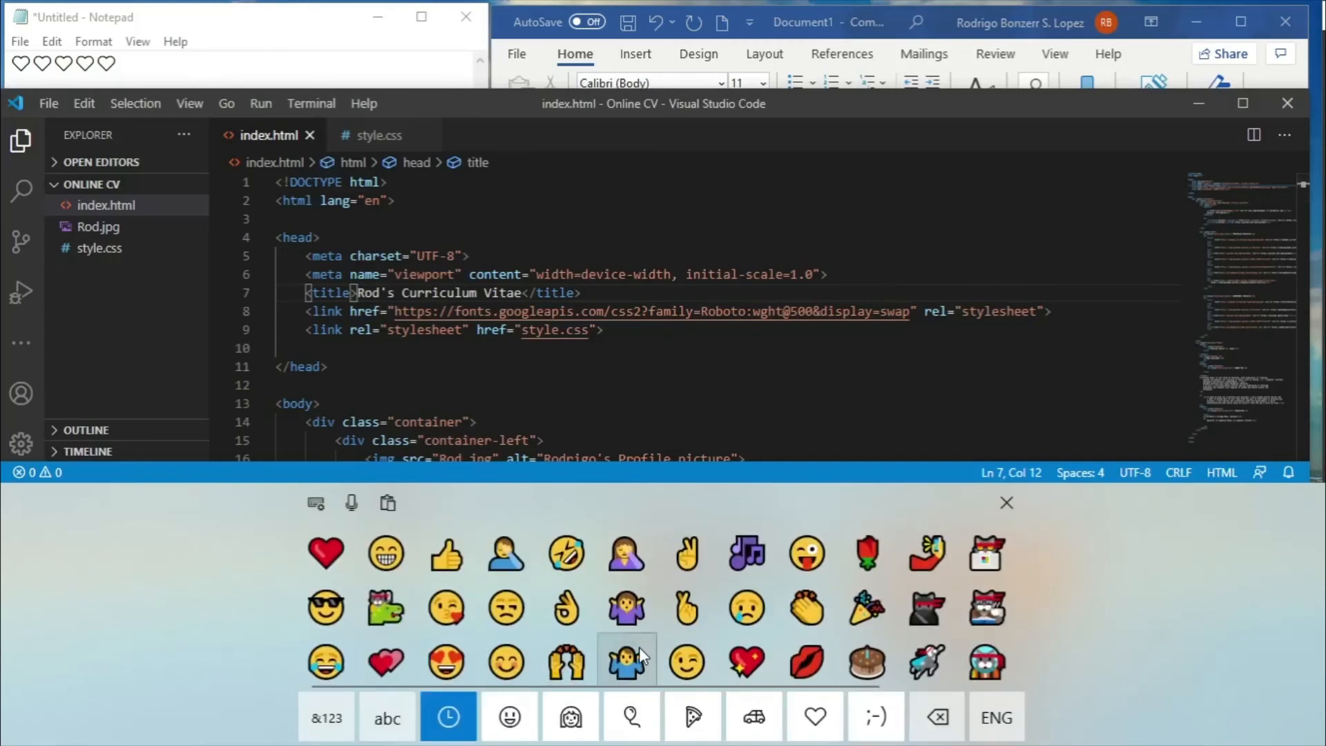
{"action": "left_click", "coordinate": [326, 608]}
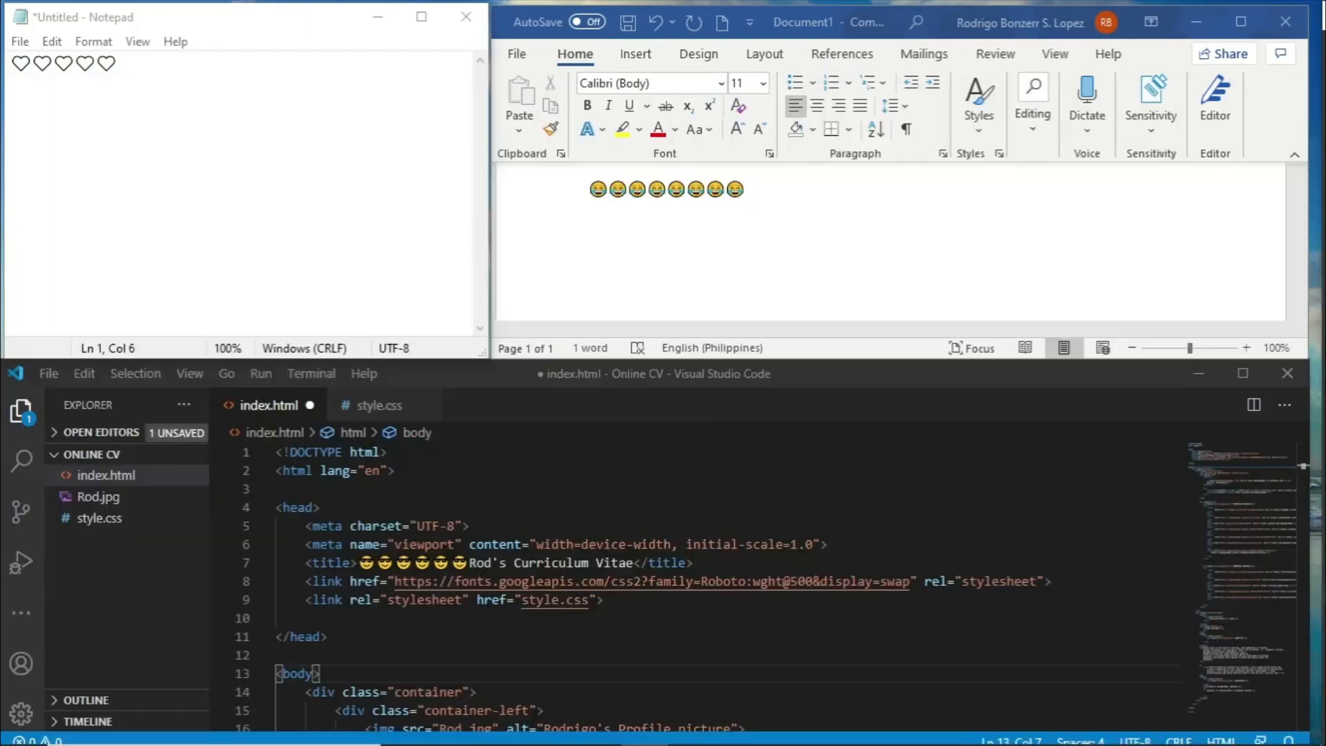
{"action": "mouse_move", "coordinate": [479, 407]}
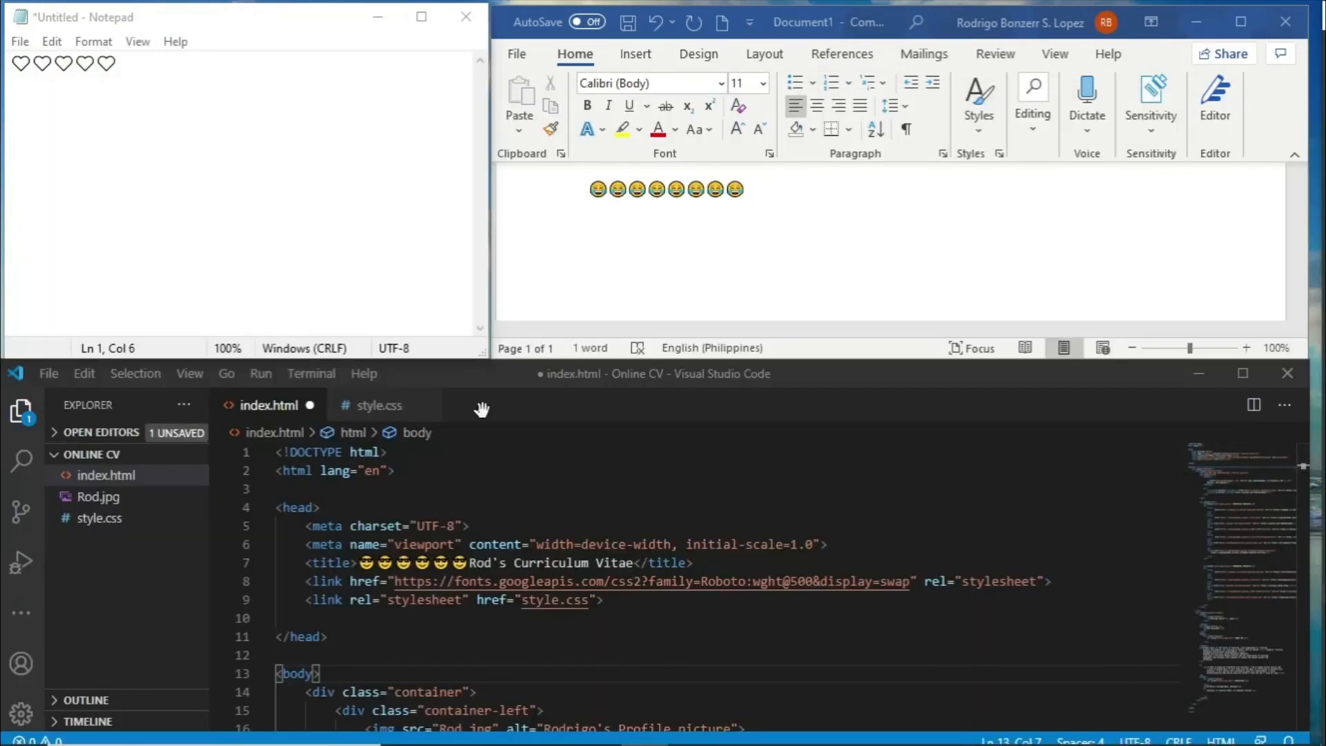
{"action": "mouse_move", "coordinate": [532, 449]}
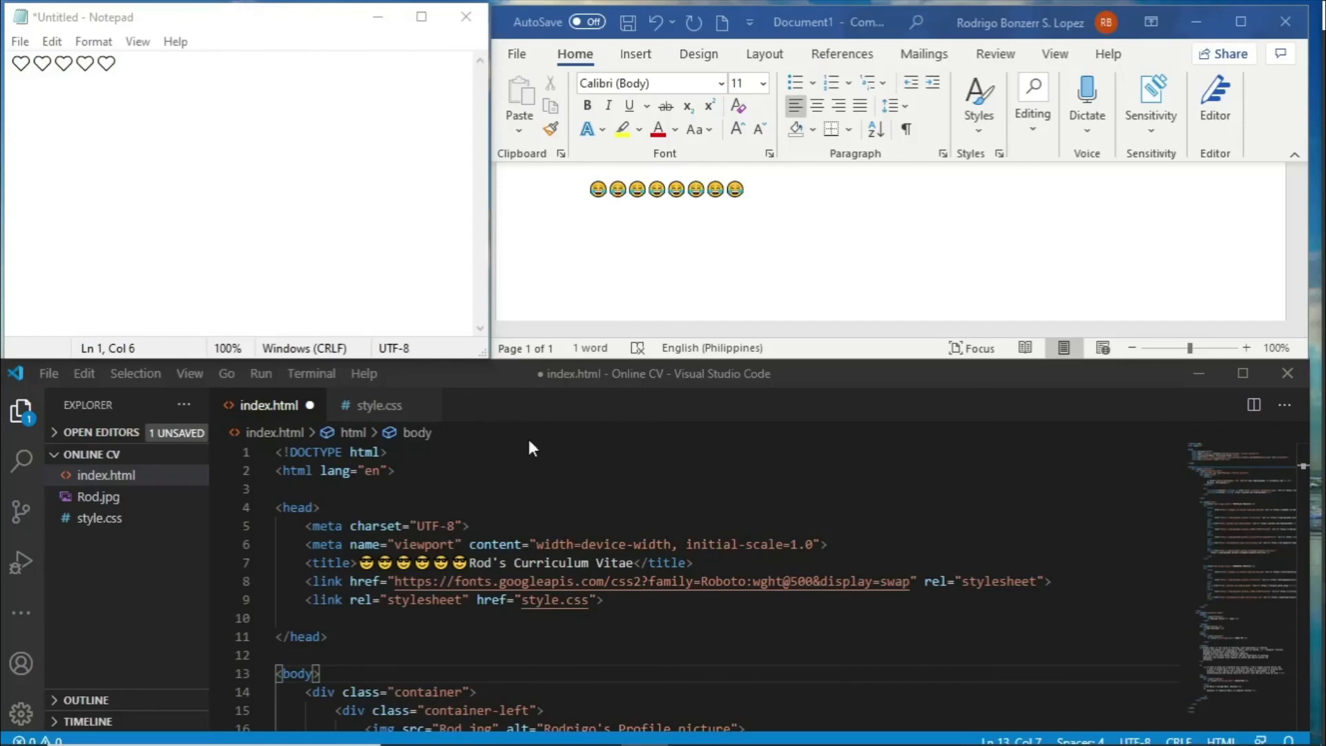
{"action": "mouse_move", "coordinate": [361, 270]}
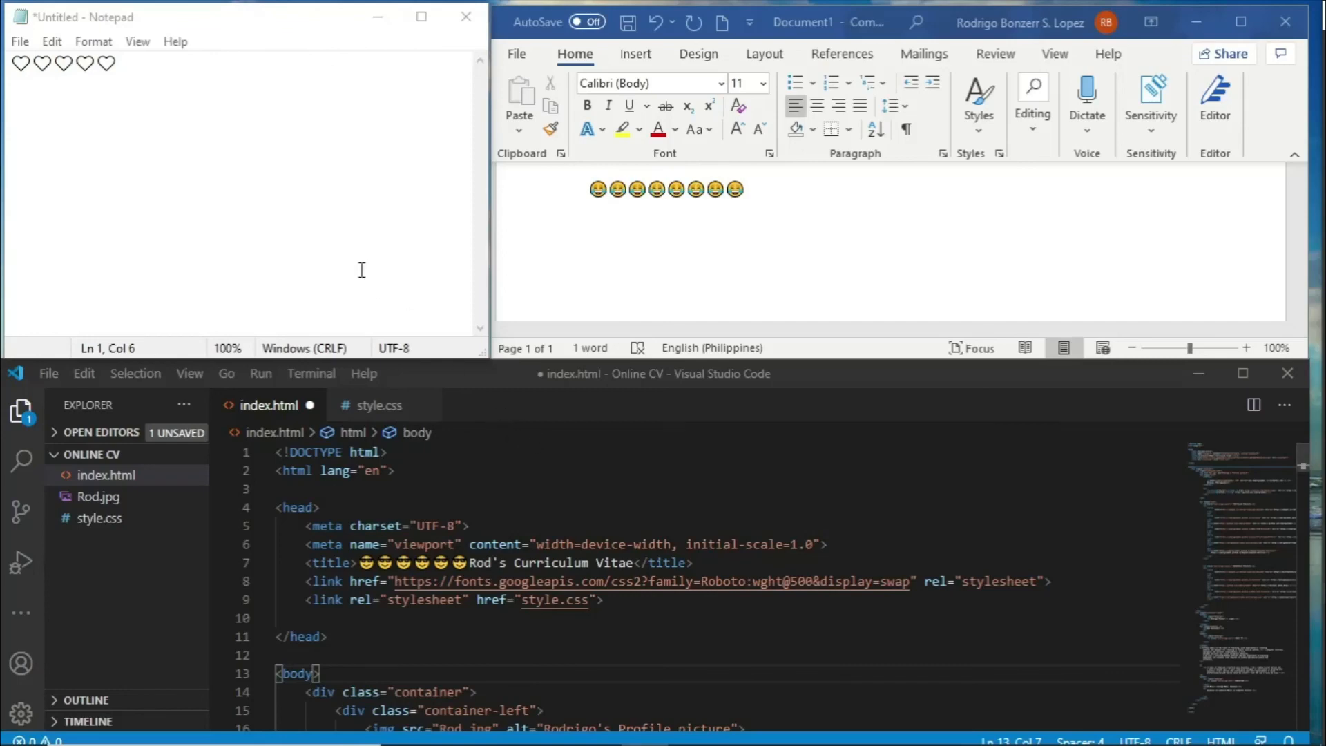
{"action": "mouse_move", "coordinate": [444, 282]}
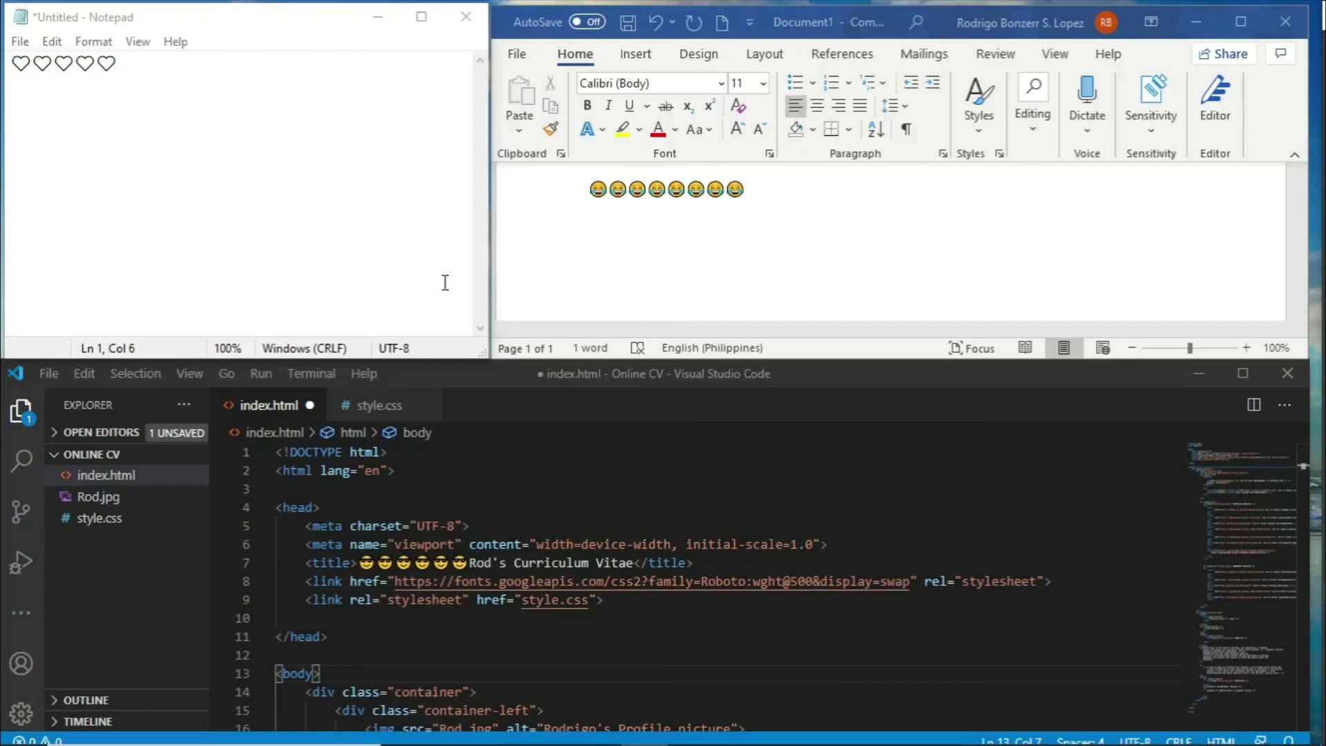